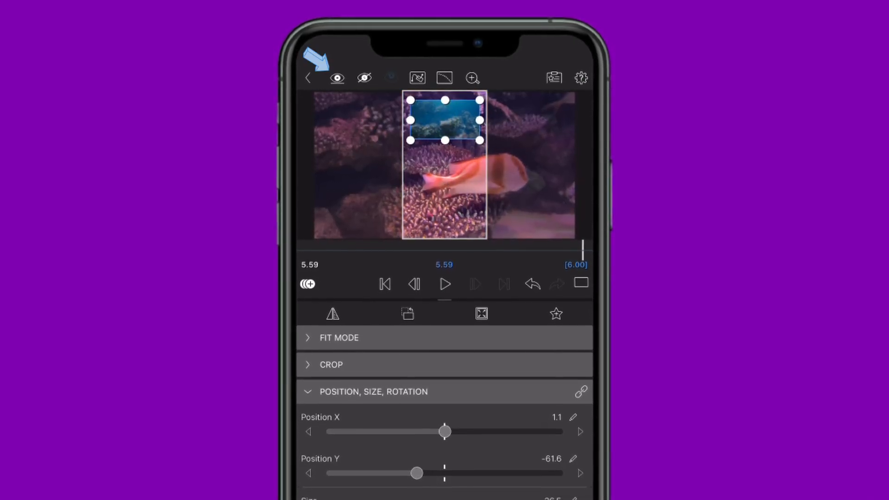
Hide the other layers so only the top underwater clip shows in the preview
left_click(338, 78)
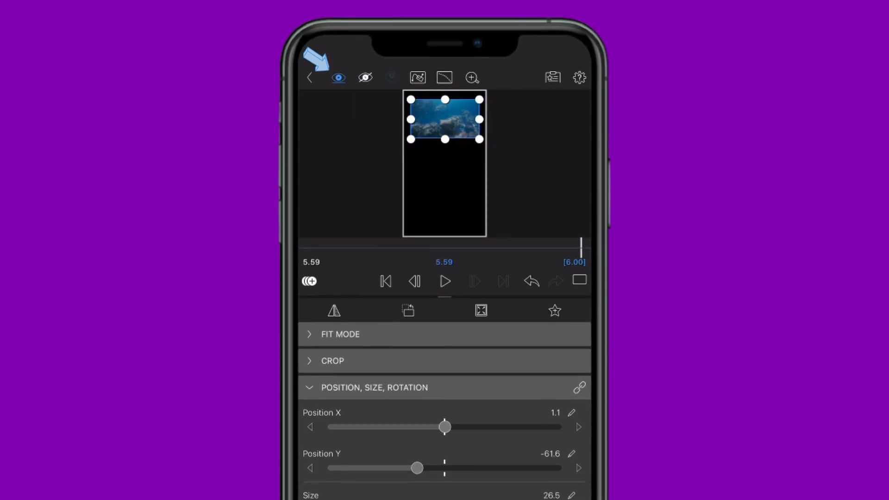
left_click(471, 78)
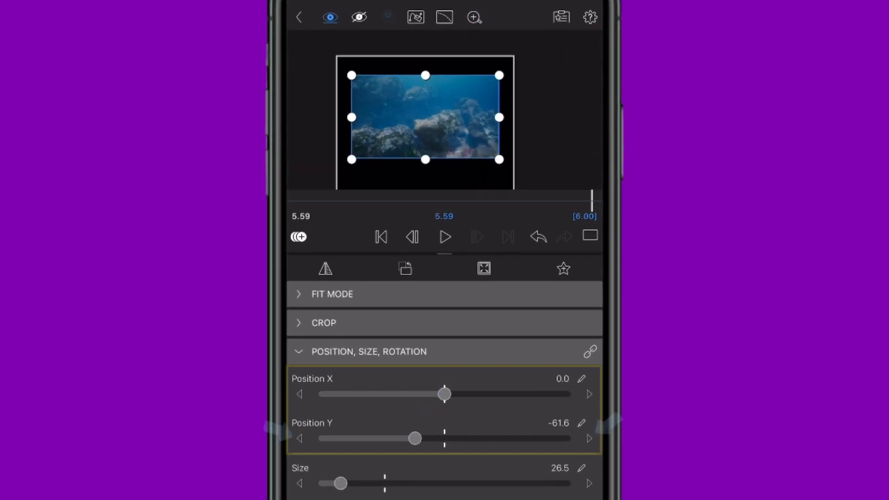
Enter an exact Position X of 0.0 for the top underwater clip
left_click(589, 439)
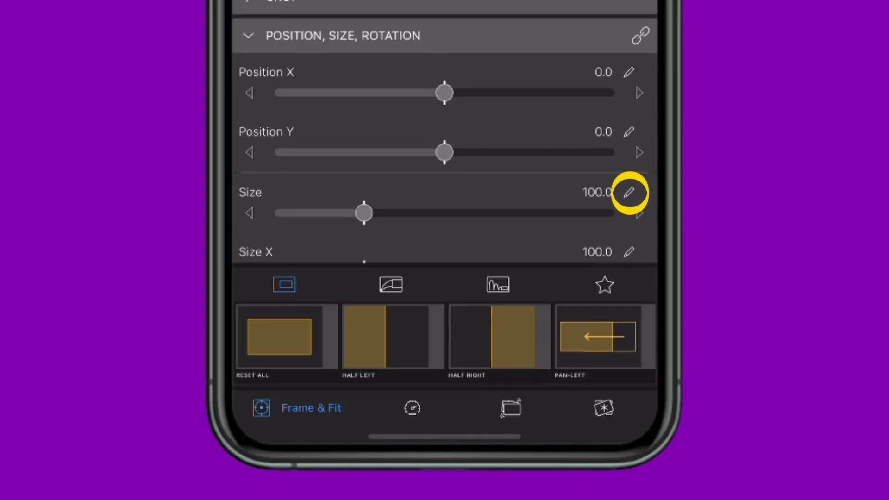
Open the numeric size entry for the clip's Size value
left_click(628, 192)
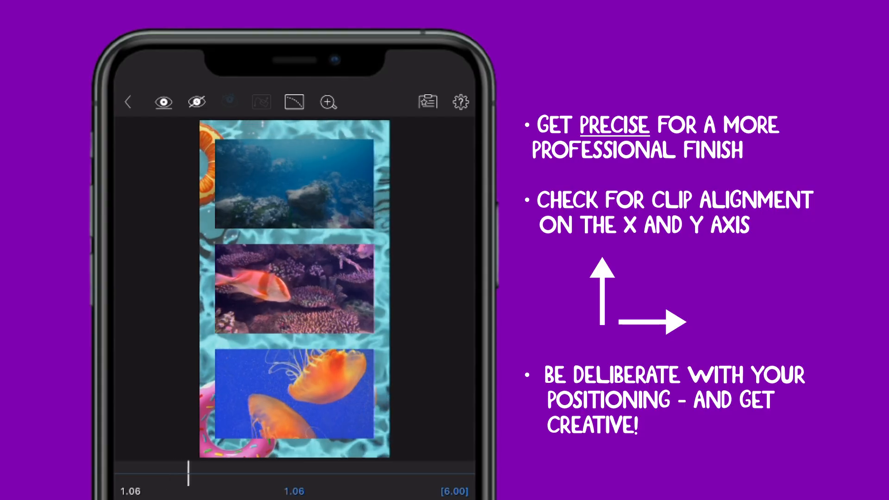
Scrub the playhead near the end to review the three clips' alignment
left_click_drag(189, 476, 293, 476)
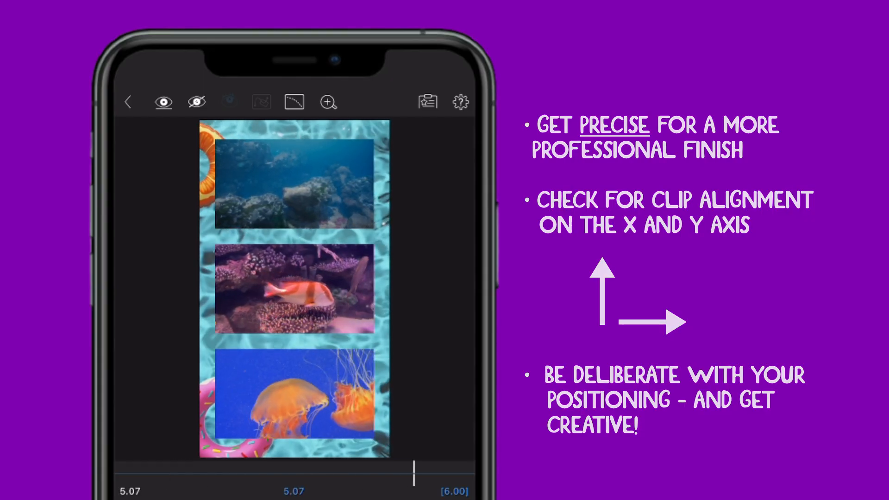
left_click(516, 309)
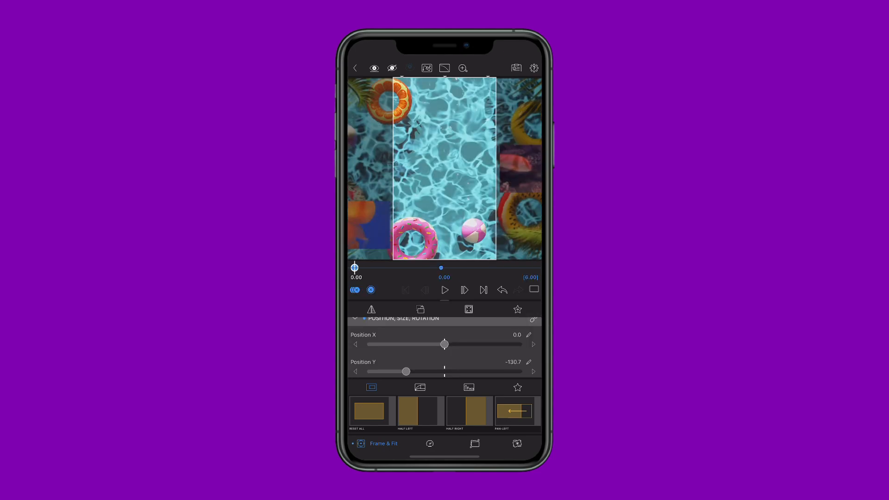
Move the playhead ahead to 1.36 seconds for the next position keyframe
left_click(445, 290)
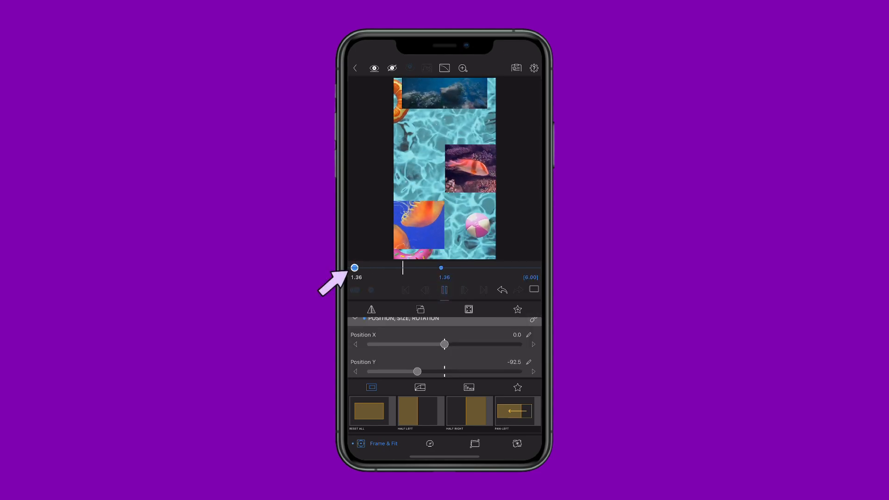